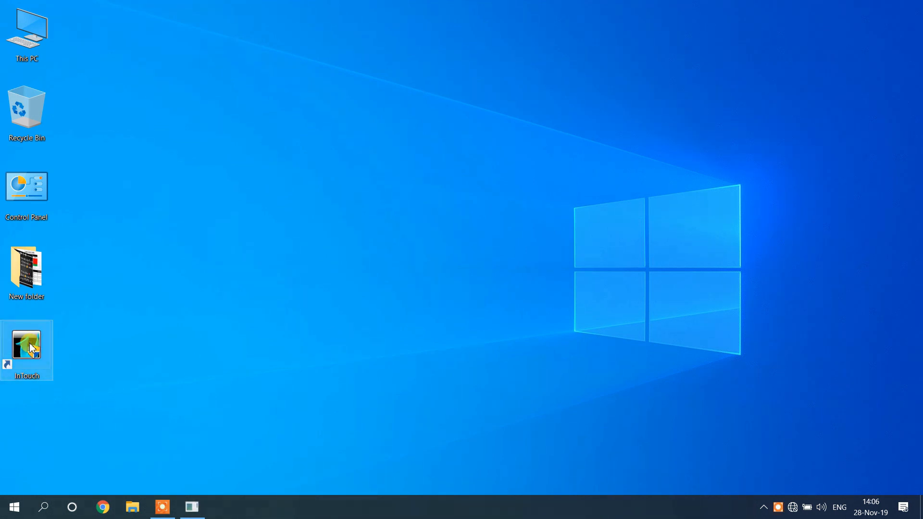
Step: Launch InTouch from the desktop and start the Create New Application wizard
{"action": "double_click", "coordinate": [26, 344]}
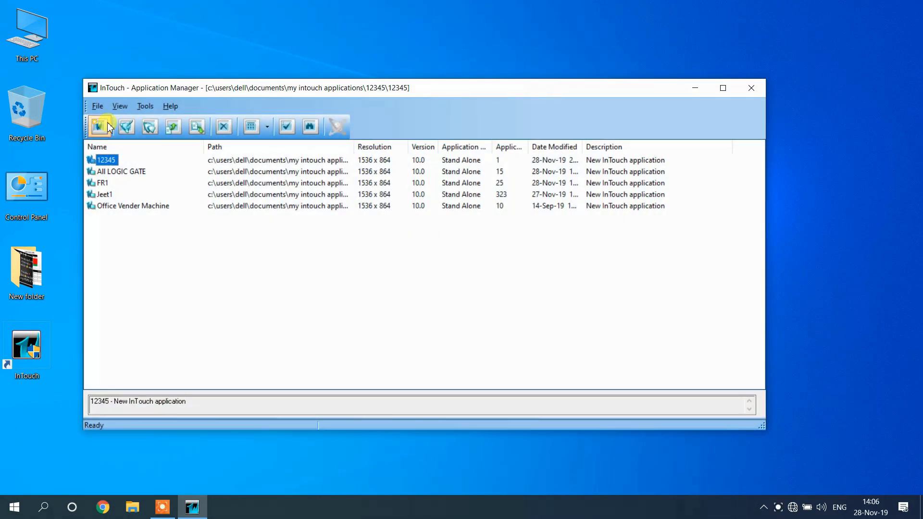
{"action": "left_click", "coordinate": [97, 106]}
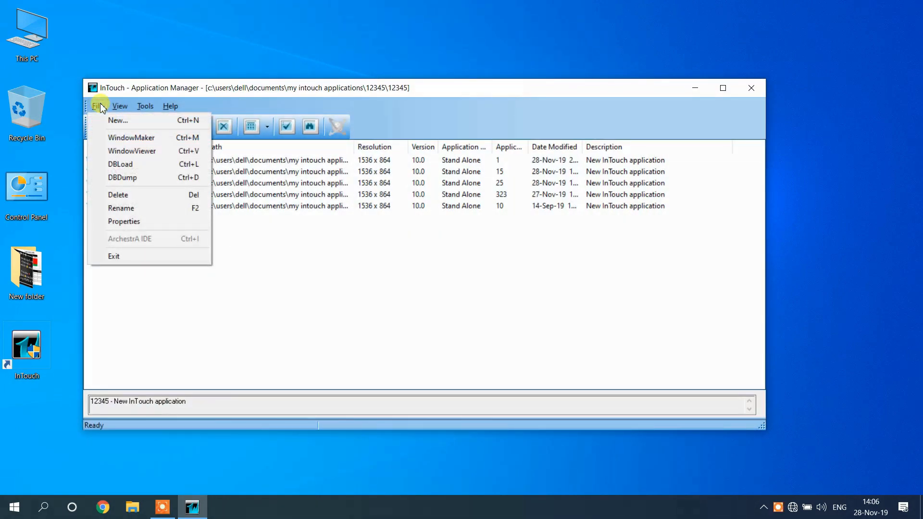
{"action": "mouse_move", "coordinate": [118, 120]}
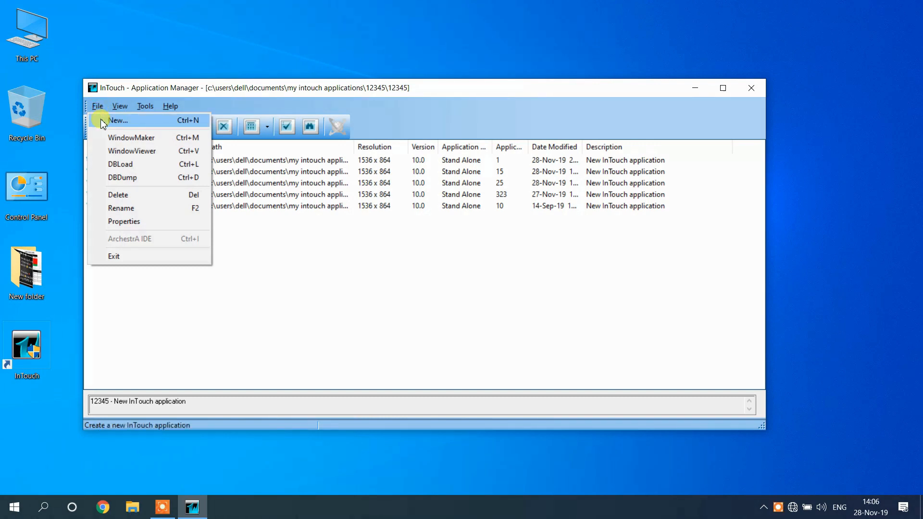
{"action": "left_click", "coordinate": [118, 120]}
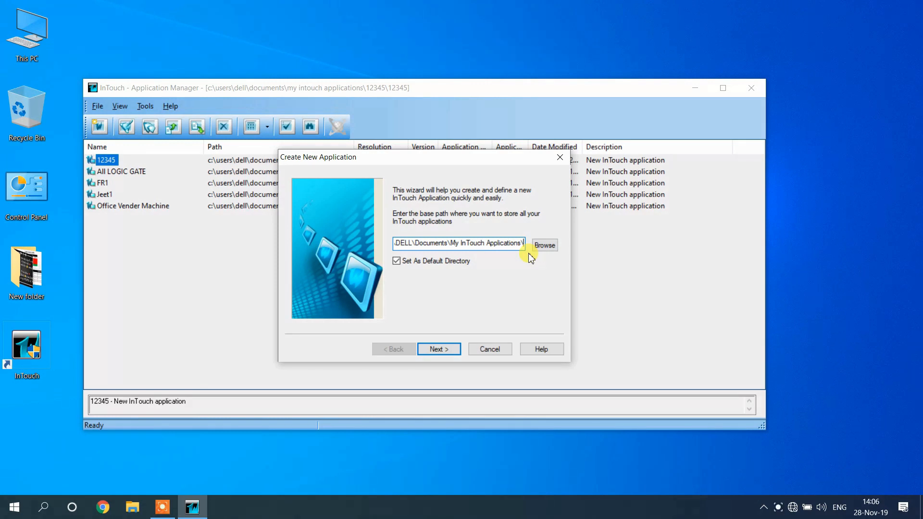
Step: Create the JEET application in a JEET folder under My InTouch Applications
{"action": "type", "text": "JEET"}
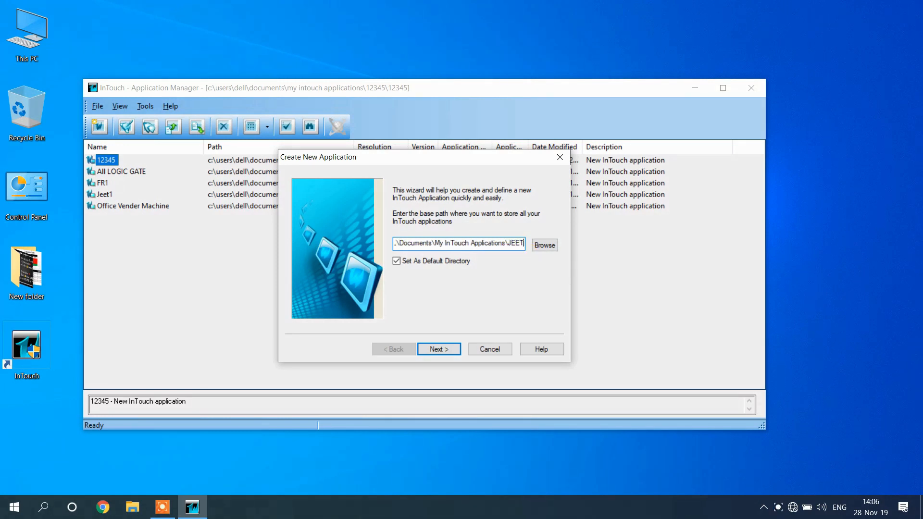
{"action": "left_click", "coordinate": [438, 349]}
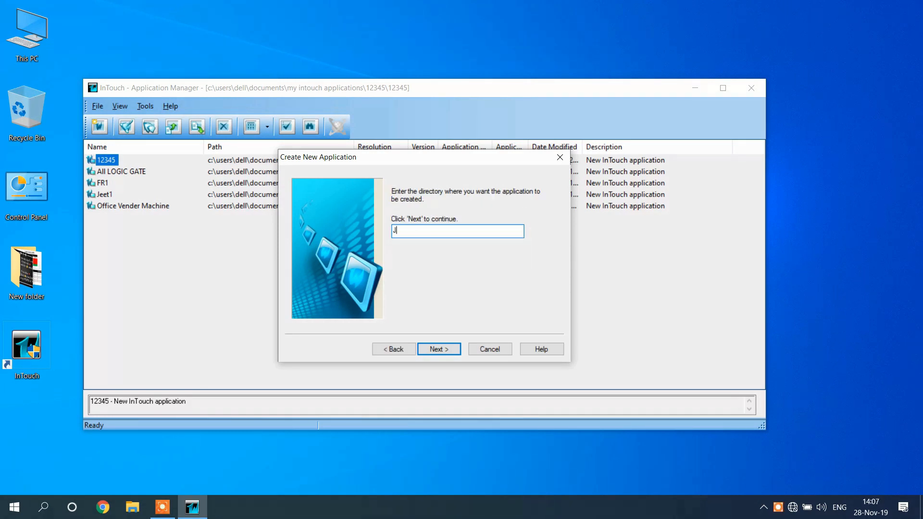
{"action": "left_click", "coordinate": [439, 349]}
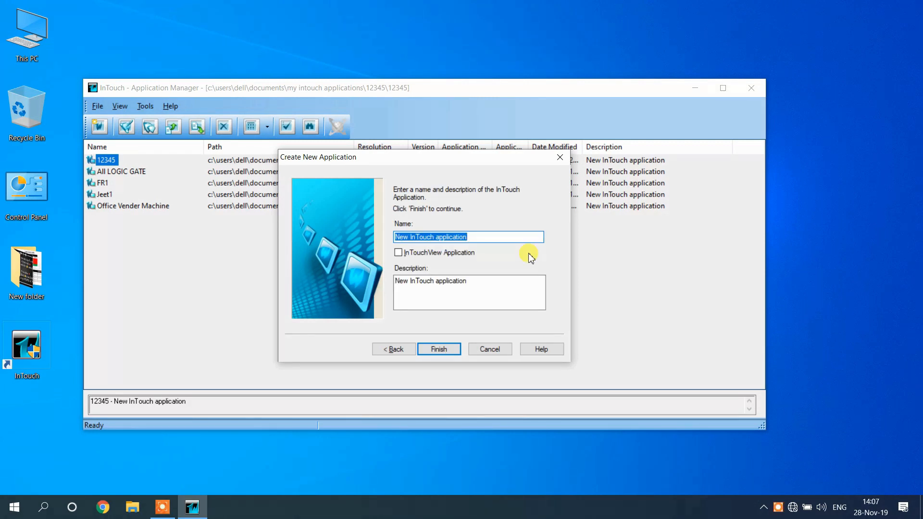
{"action": "type", "text": "JEET"}
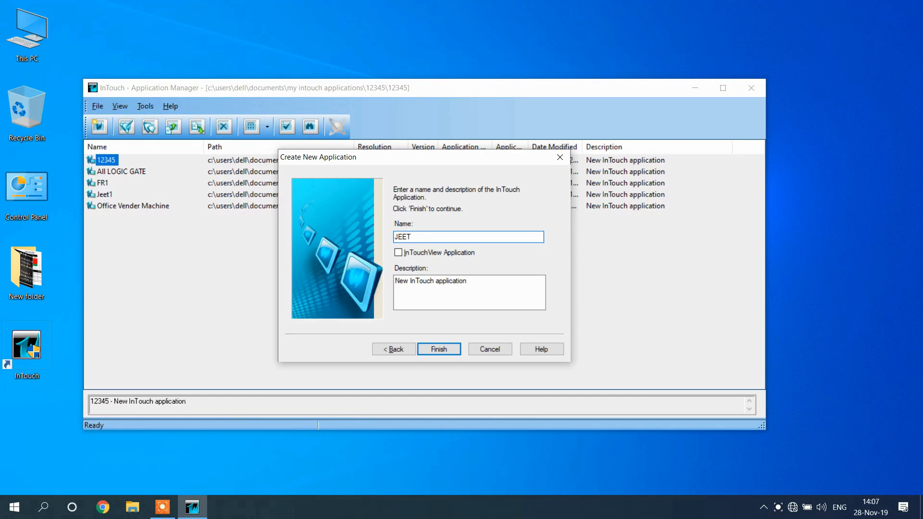
{"action": "left_click", "coordinate": [439, 348]}
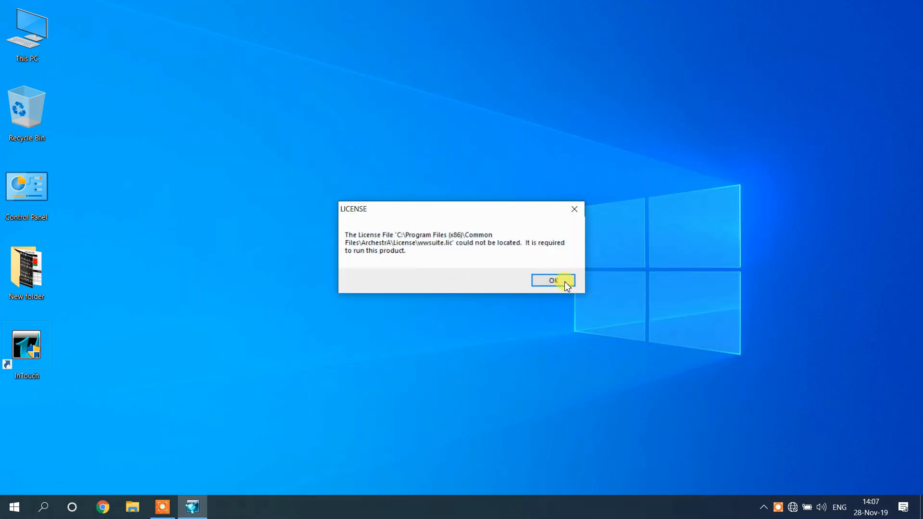
Step: Dismiss the missing LICENSE warning so WindowMaker opens JEET
{"action": "left_click", "coordinate": [552, 280]}
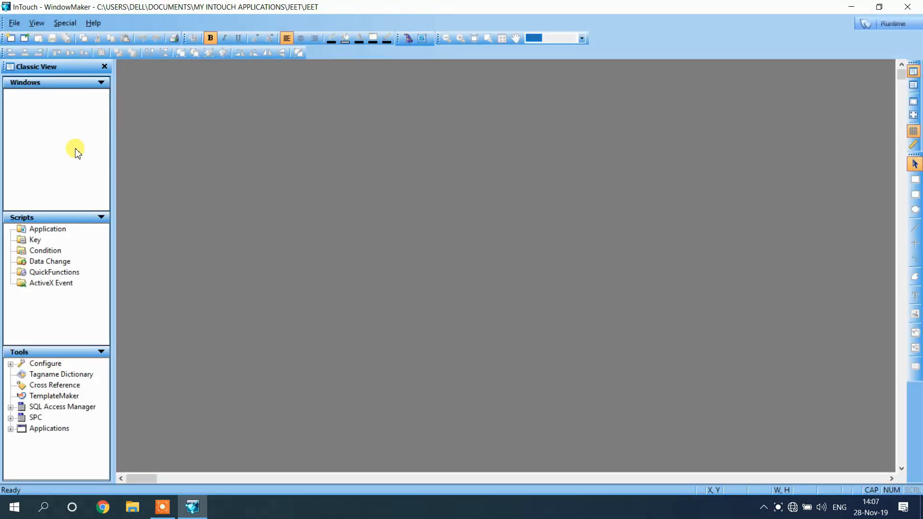
{"action": "mouse_move", "coordinate": [71, 147]}
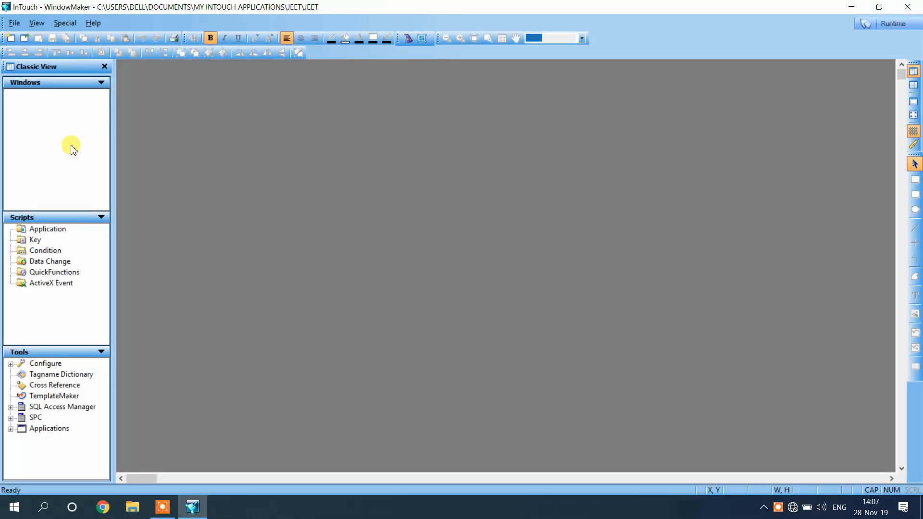
{"action": "mouse_move", "coordinate": [35, 113]}
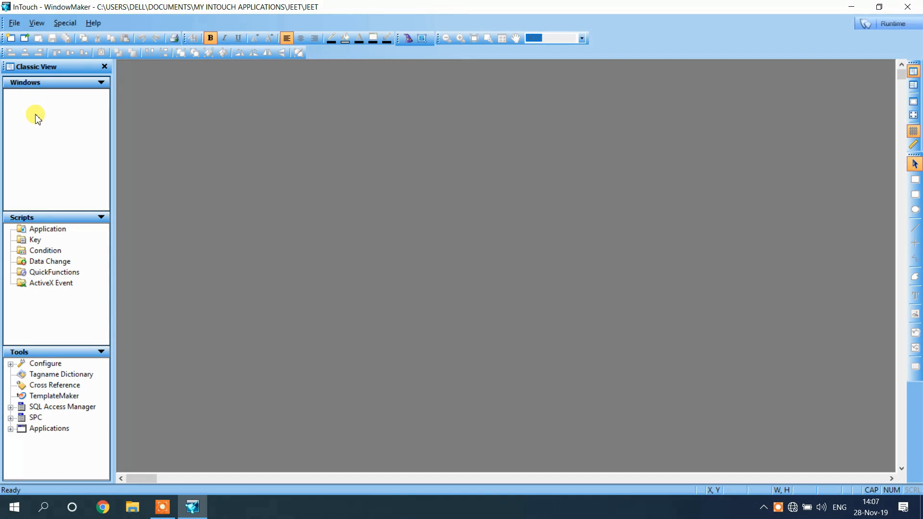
Step: Add a new window named MAIN to the Windows list
{"action": "right_click", "coordinate": [35, 115]}
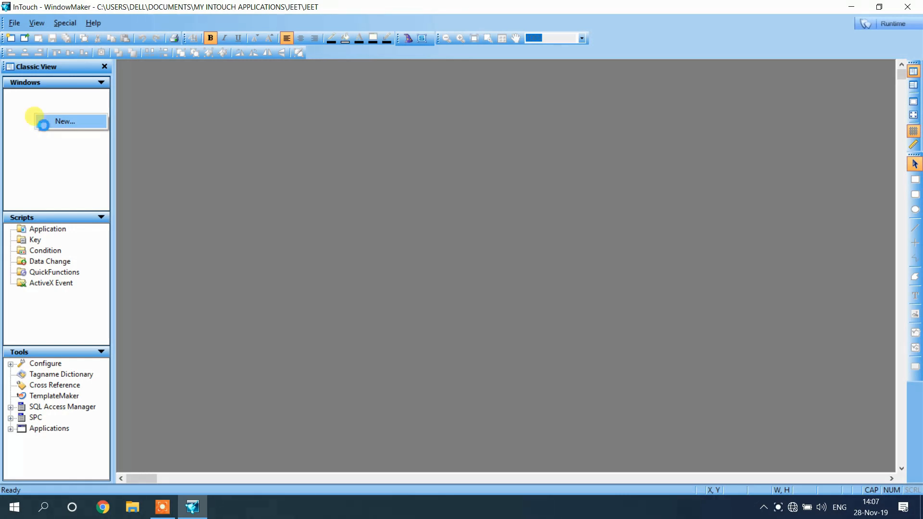
{"action": "left_click", "coordinate": [65, 121]}
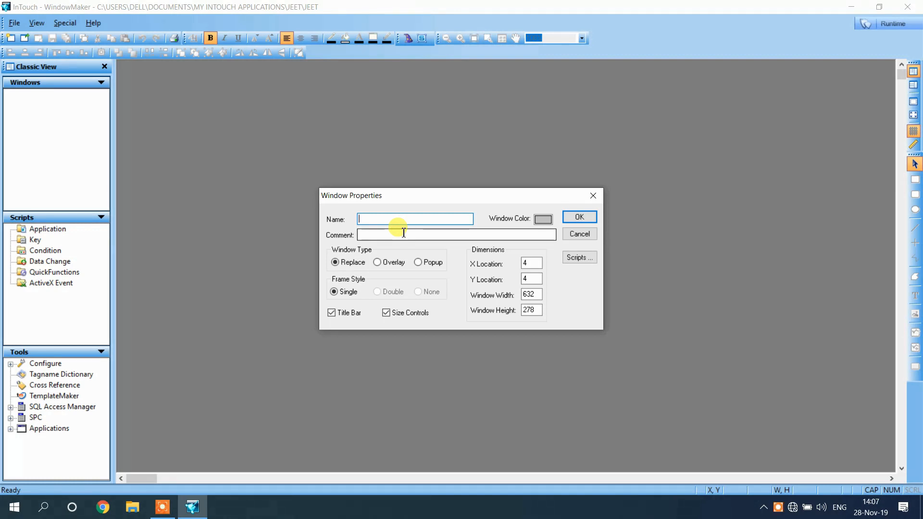
{"action": "type", "text": "MAIN"}
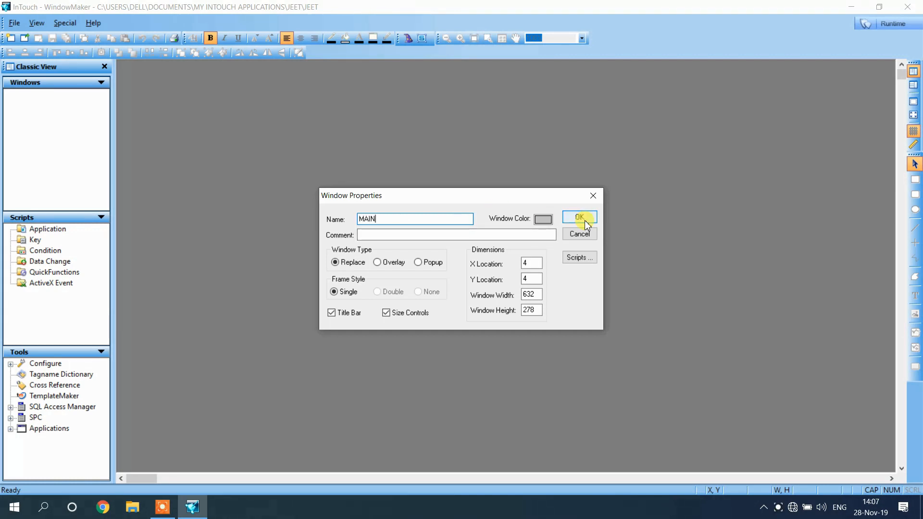
{"action": "left_click", "coordinate": [578, 217]}
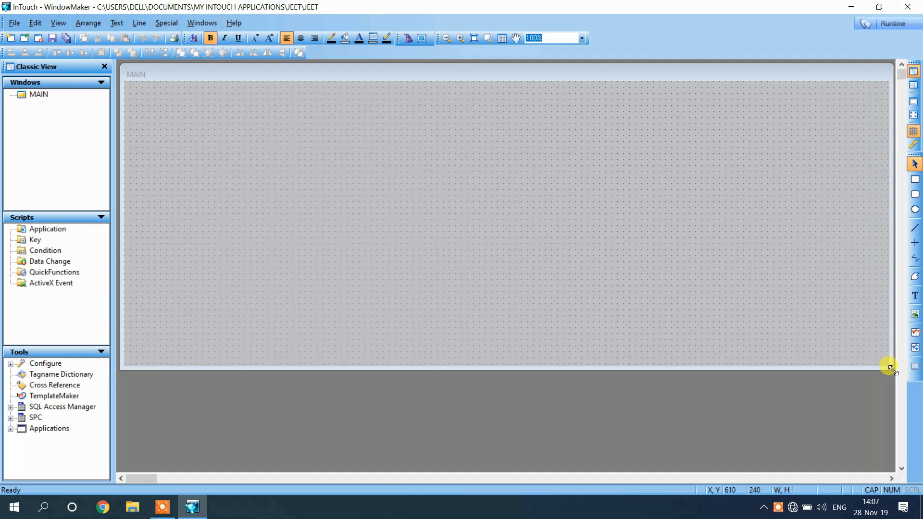
{"action": "mouse_move", "coordinate": [406, 38]}
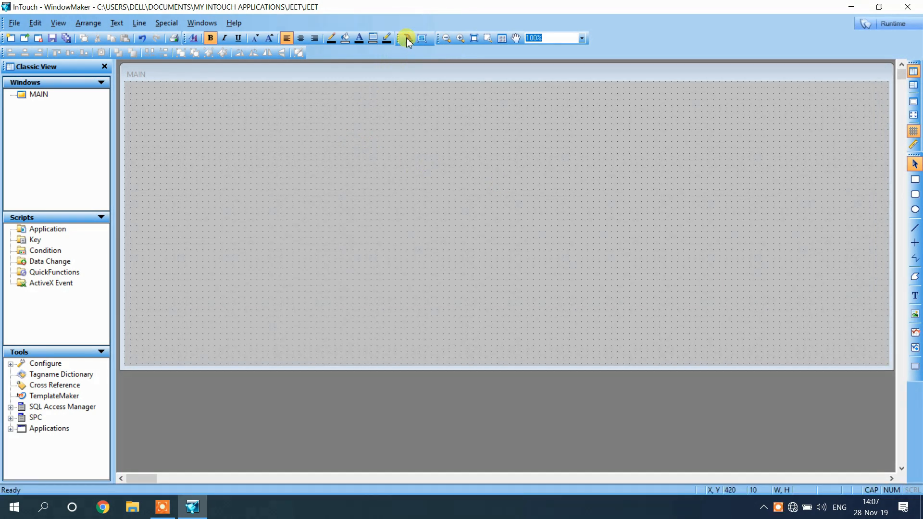
Step: Add a Fixture Switch and a red Circular Light wizard to MAIN
{"action": "left_click", "coordinate": [406, 38]}
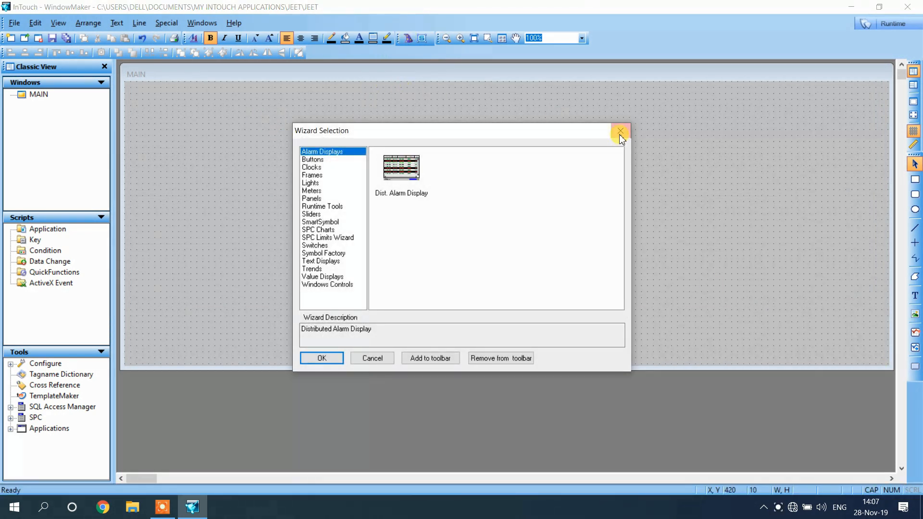
{"action": "mouse_move", "coordinate": [321, 194]}
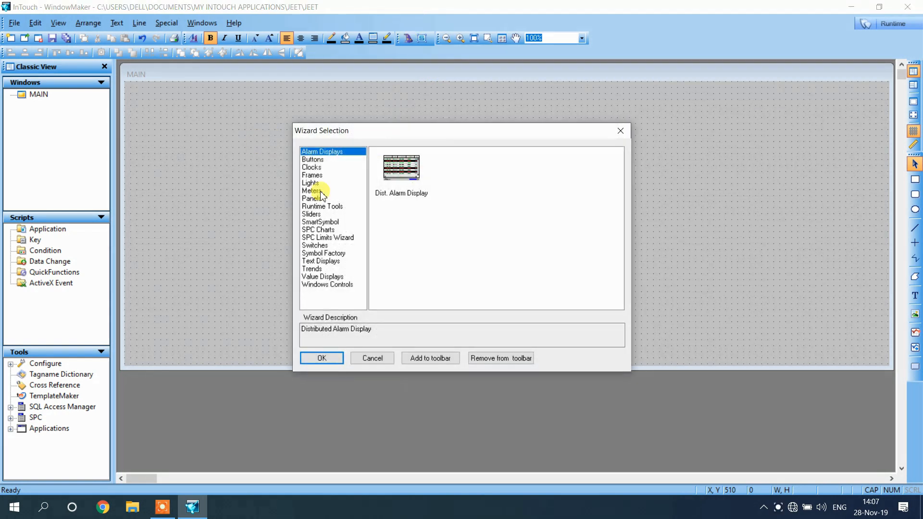
{"action": "left_click", "coordinate": [314, 245]}
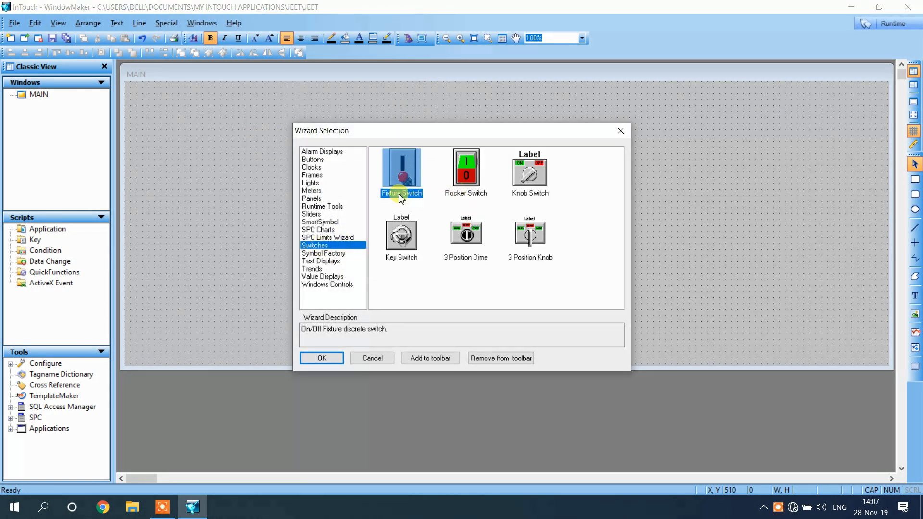
{"action": "left_click", "coordinate": [322, 357]}
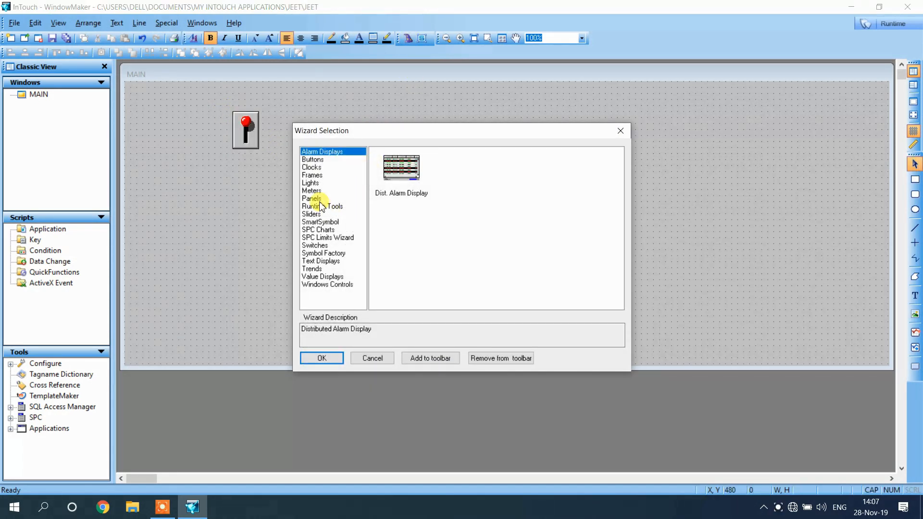
{"action": "mouse_move", "coordinate": [312, 190]}
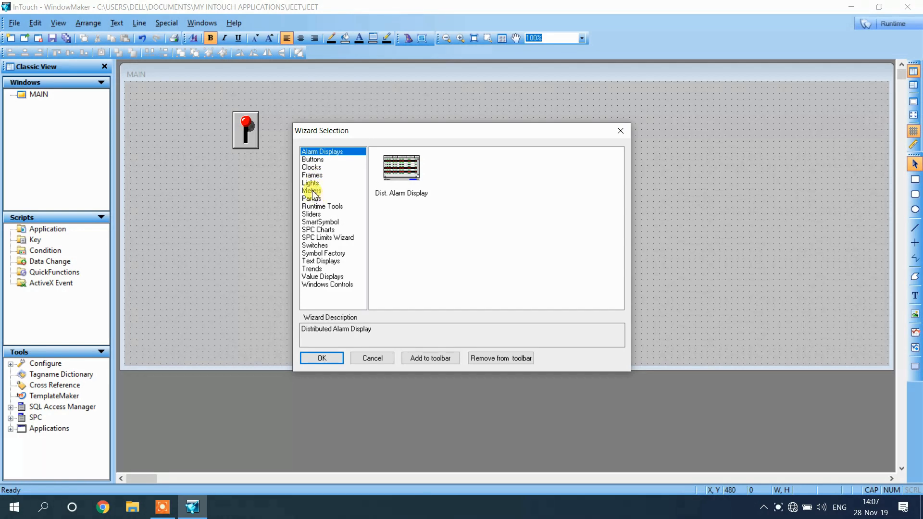
{"action": "left_click", "coordinate": [310, 182]}
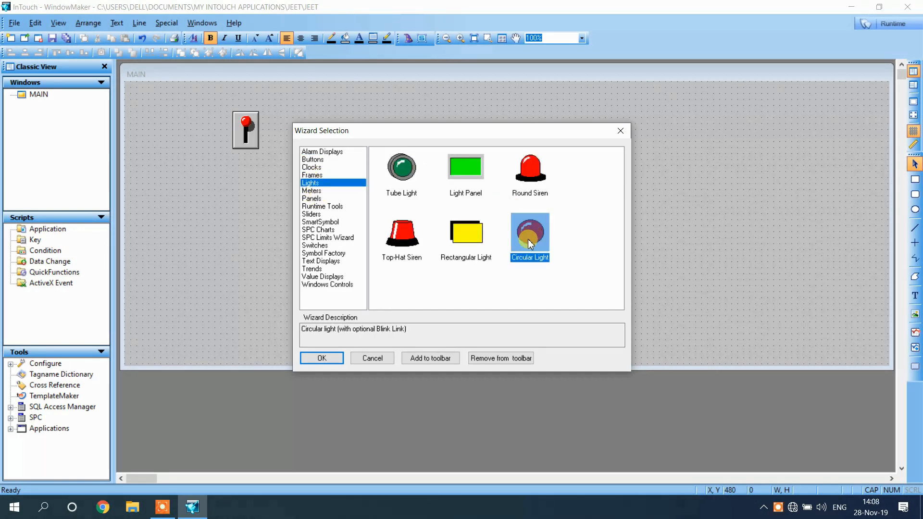
{"action": "left_click", "coordinate": [321, 357]}
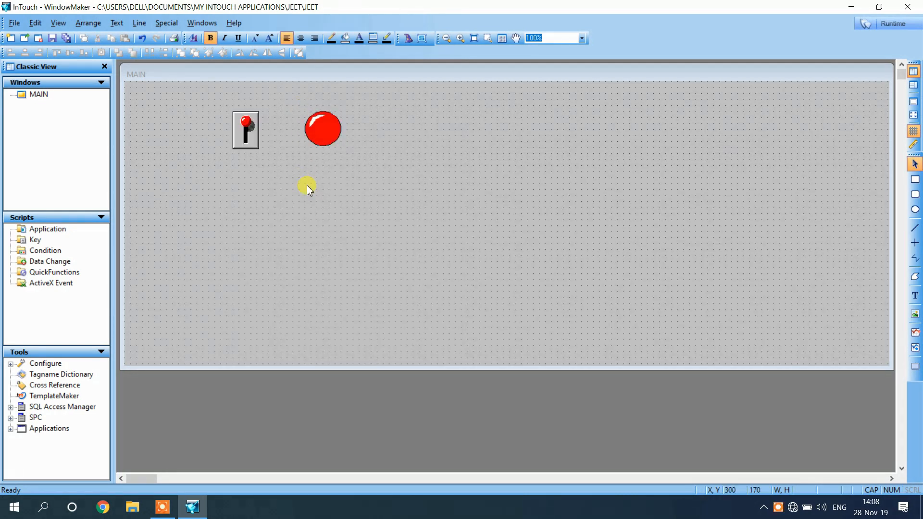
{"action": "mouse_move", "coordinate": [282, 179]}
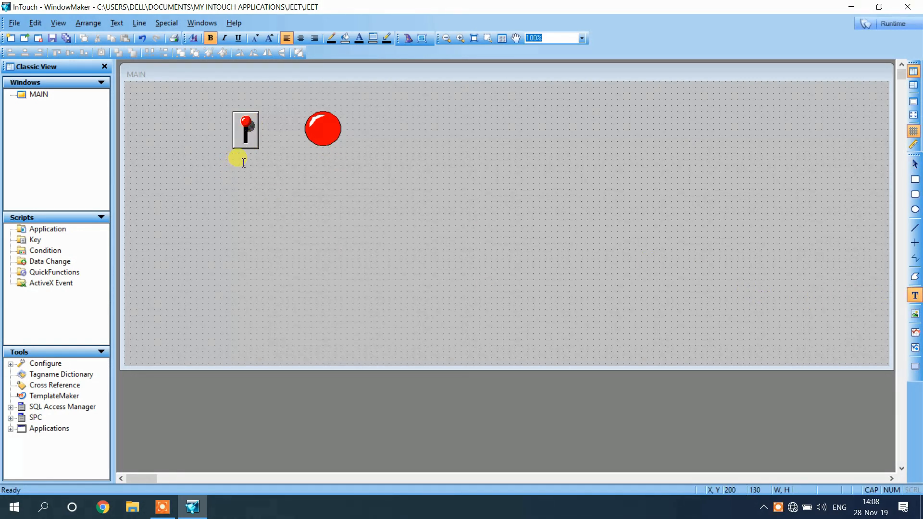
Step: Add text labels S1 under the switch and L1 under the light
{"action": "type", "text": "S1"}
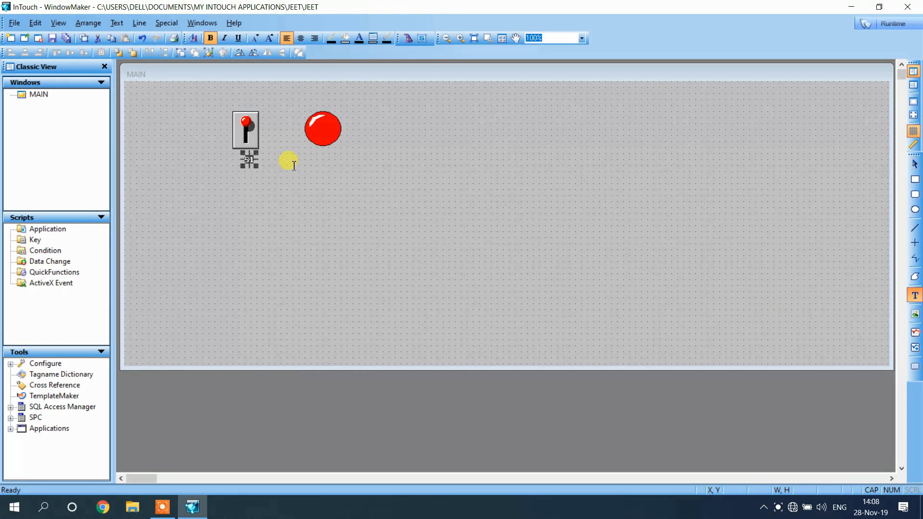
{"action": "left_click", "coordinate": [353, 176]}
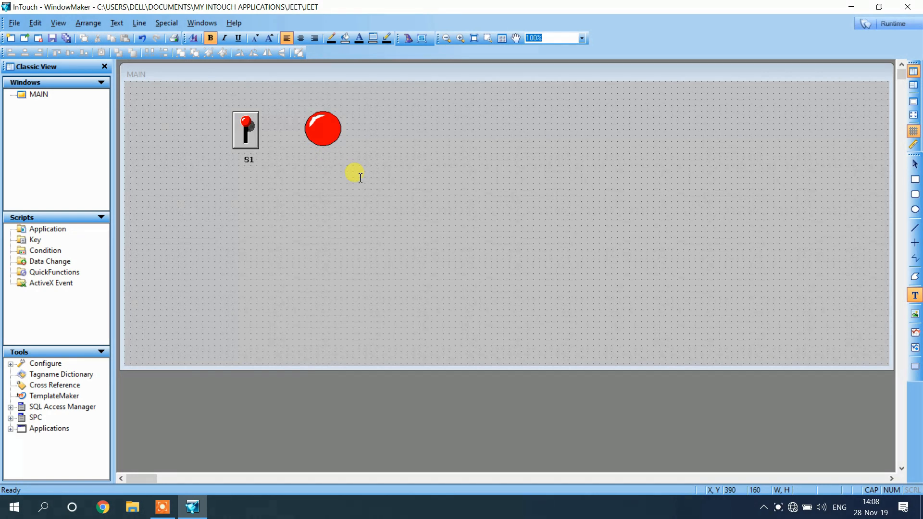
{"action": "type", "text": "L1"}
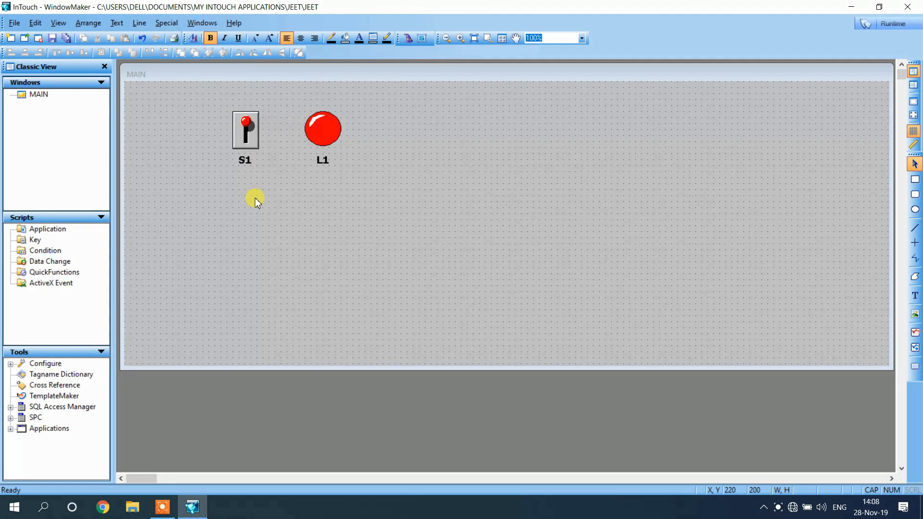
{"action": "left_click", "coordinate": [246, 129]}
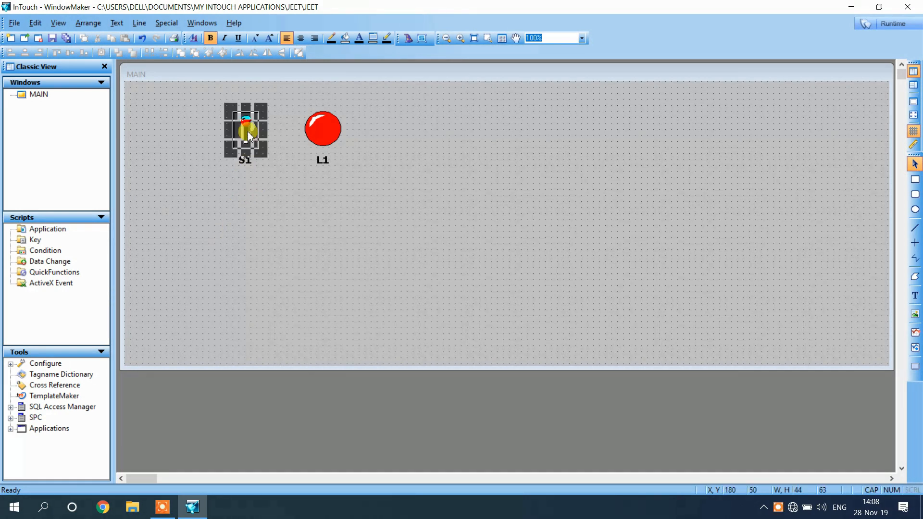
Step: Tie the switch to new memory discrete tag S1 and set the light expression to S1
{"action": "double_click", "coordinate": [246, 129]}
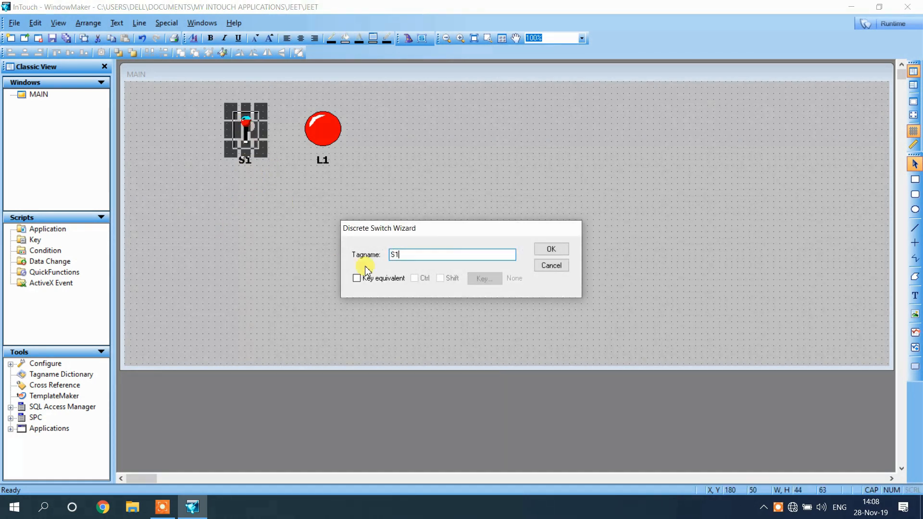
{"action": "left_click", "coordinate": [550, 248]}
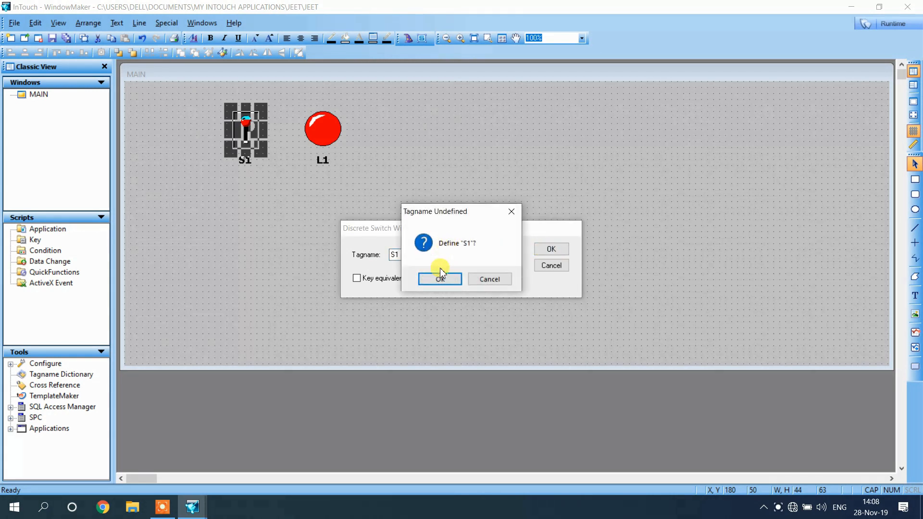
{"action": "left_click", "coordinate": [438, 278]}
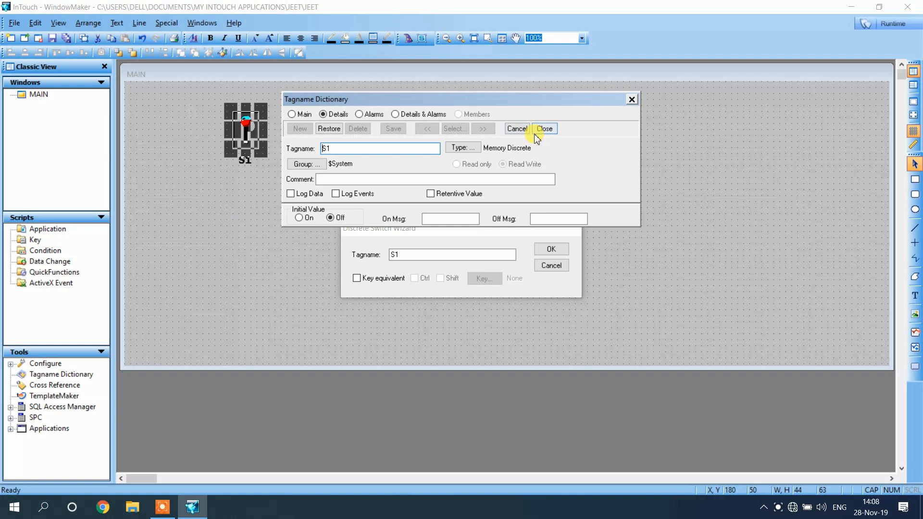
{"action": "left_click", "coordinate": [543, 129]}
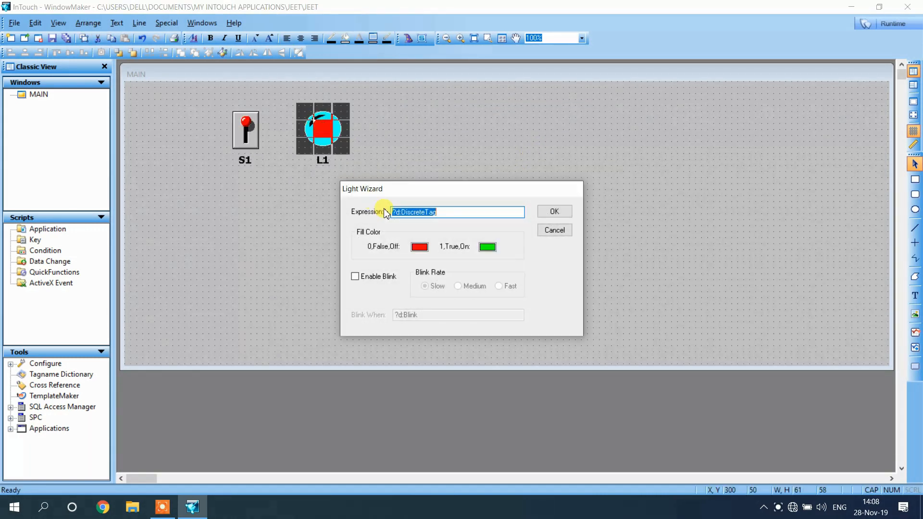
{"action": "type", "text": "S1"}
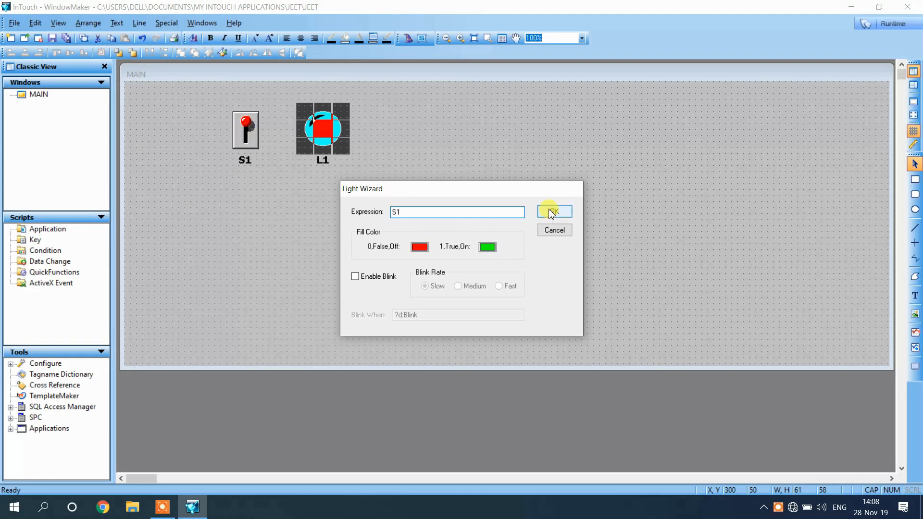
{"action": "left_click", "coordinate": [553, 212]}
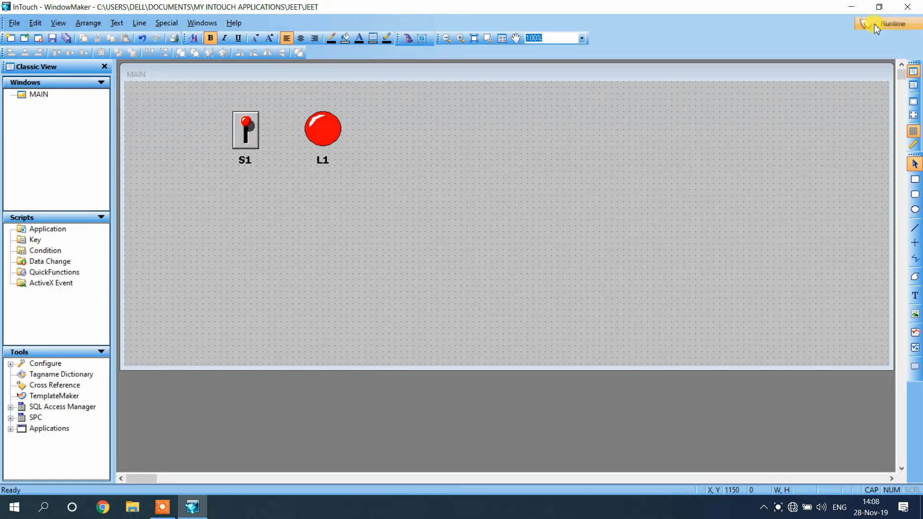
Step: Start WindowViewer runtime in demo mode past the licence and timeout notices
{"action": "left_click", "coordinate": [889, 23]}
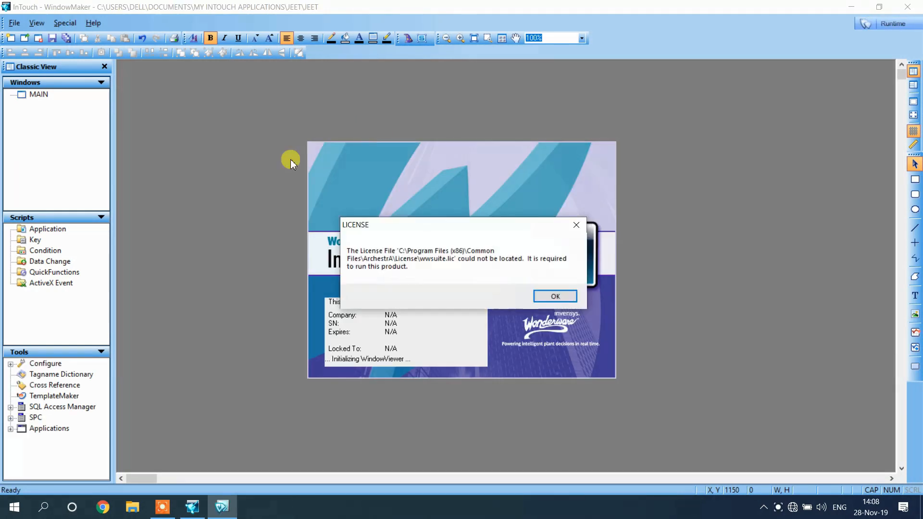
{"action": "left_click", "coordinate": [554, 296]}
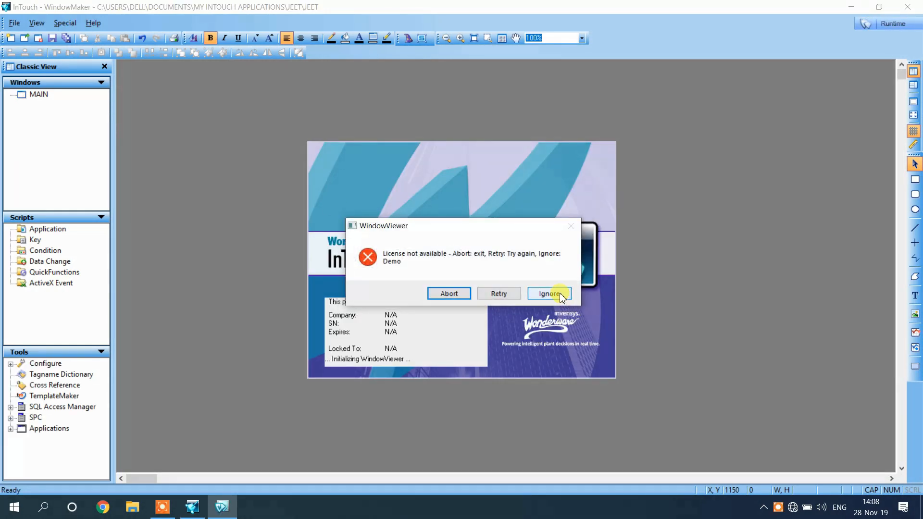
{"action": "left_click", "coordinate": [548, 293]}
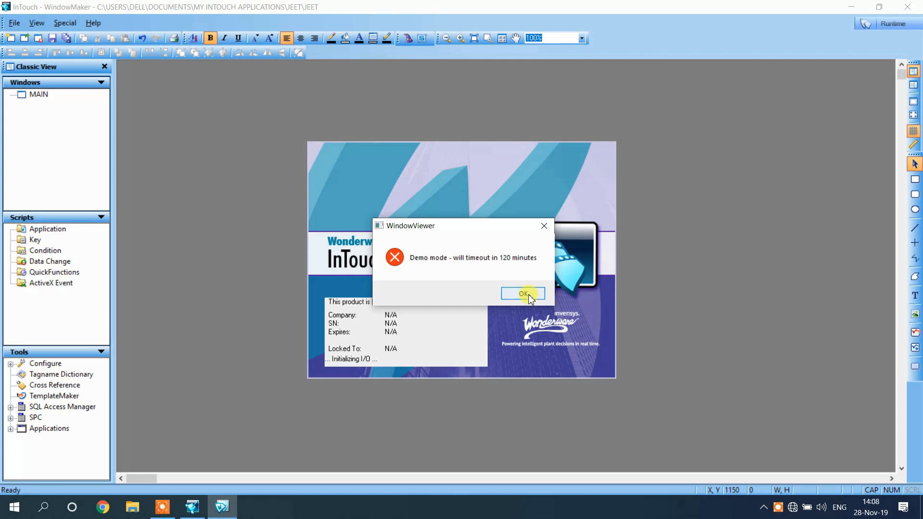
{"action": "left_click", "coordinate": [522, 294]}
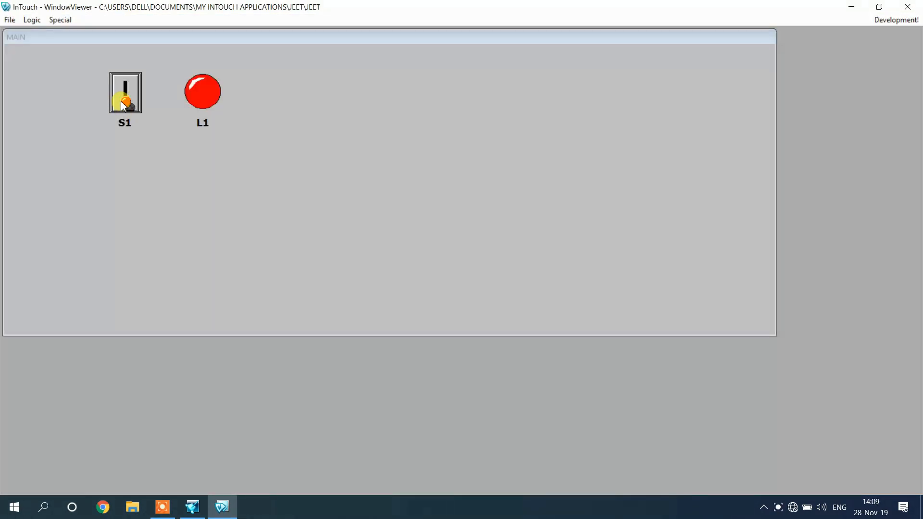
Step: Toggle switch S1 on to turn L1 green, then return to Development
{"action": "left_click", "coordinate": [125, 100]}
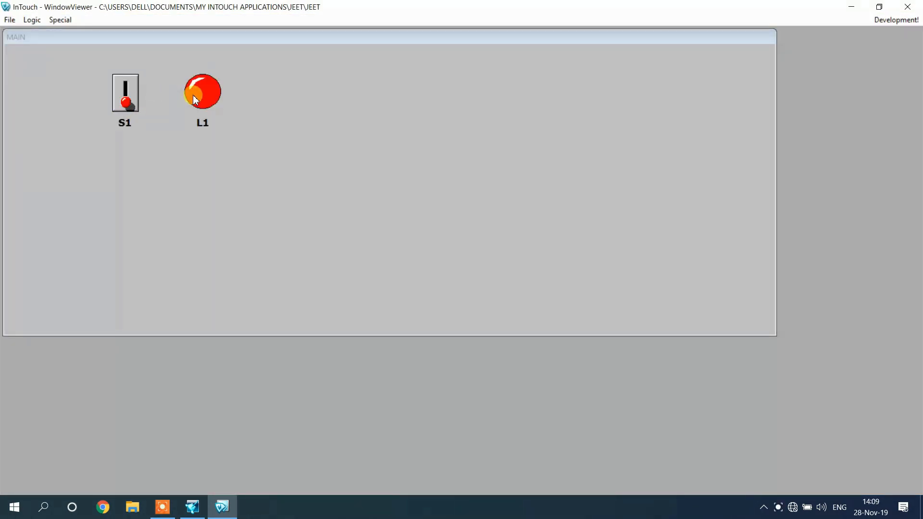
{"action": "left_click", "coordinate": [125, 92]}
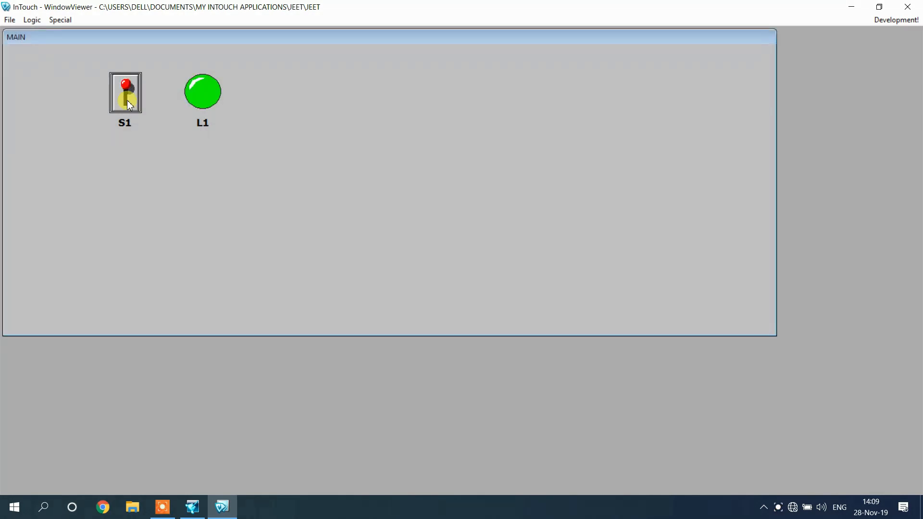
{"action": "left_click", "coordinate": [125, 92]}
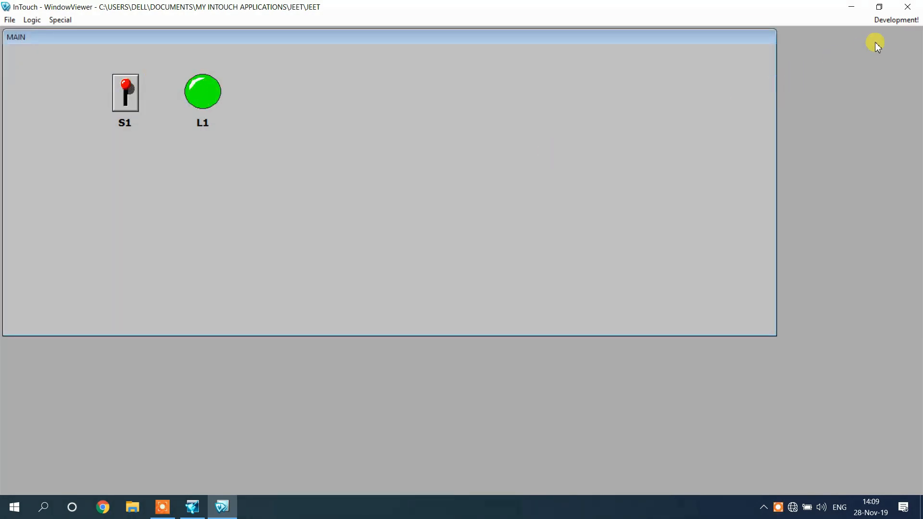
{"action": "left_click", "coordinate": [894, 19]}
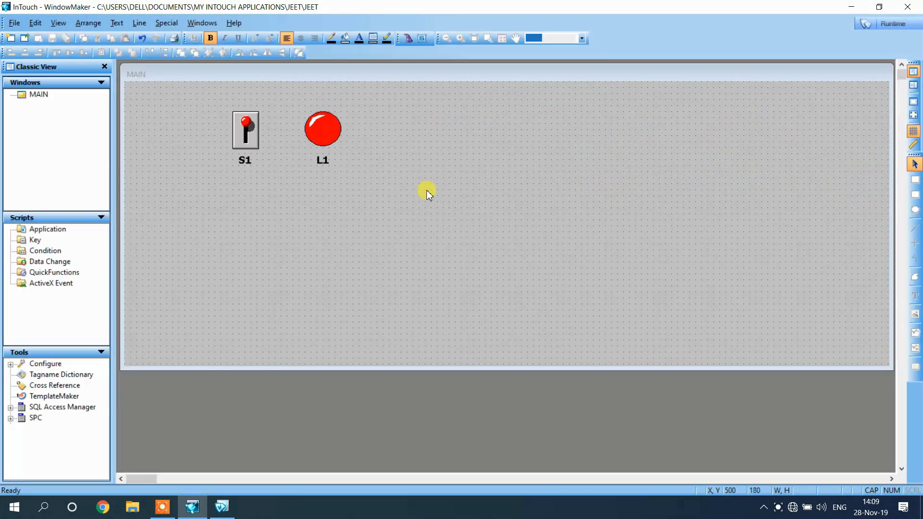
Step: Place a second Fixture Switch below S1 tied to new memory discrete tag S2
{"action": "left_click", "coordinate": [409, 38]}
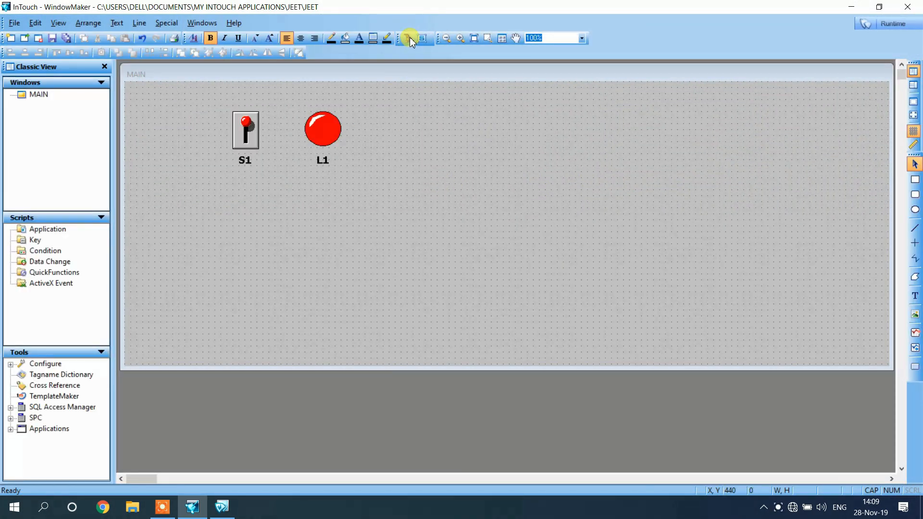
{"action": "left_click", "coordinate": [409, 38]}
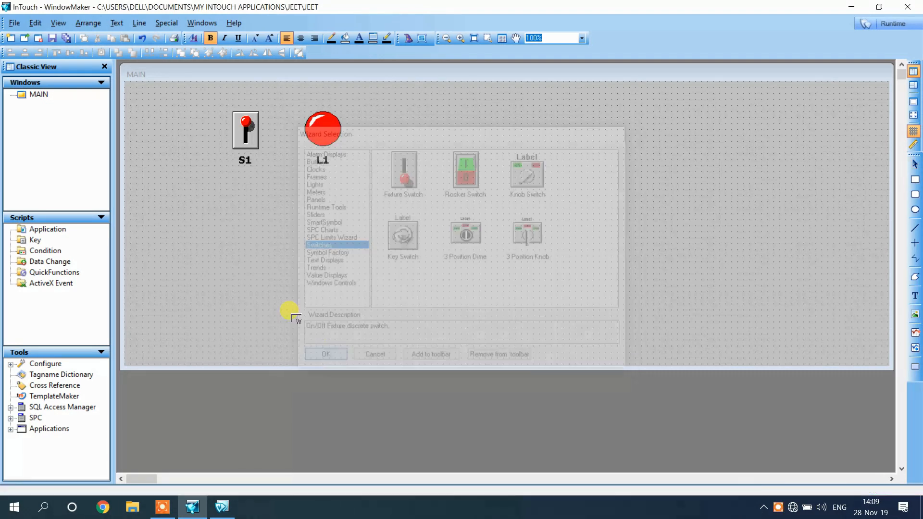
{"action": "left_click", "coordinate": [325, 354]}
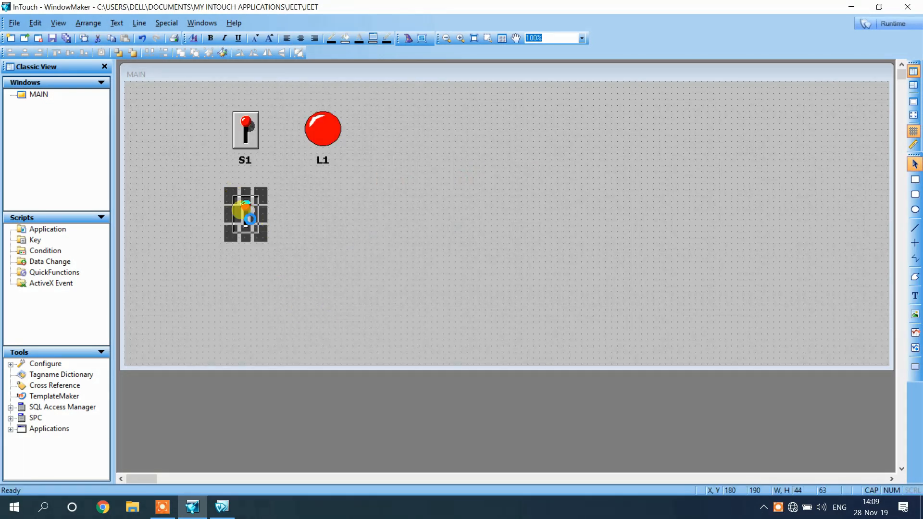
{"action": "double_click", "coordinate": [244, 214]}
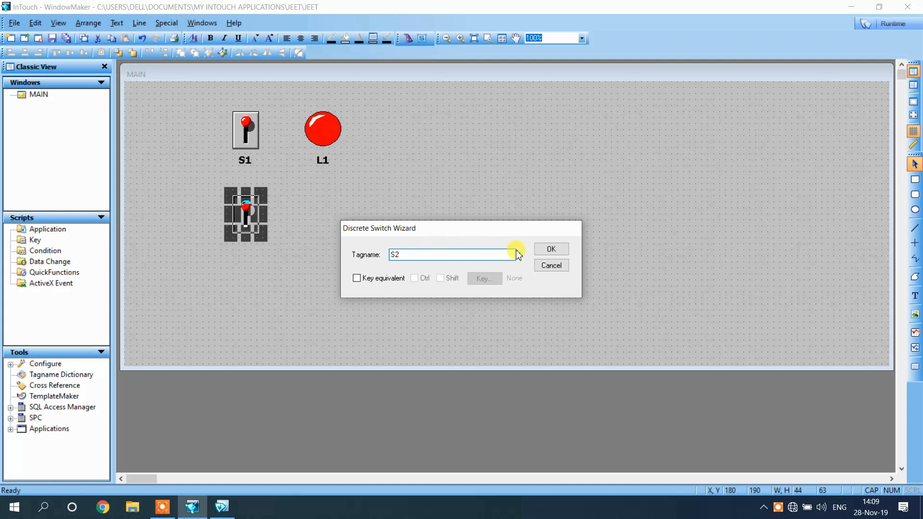
{"action": "left_click", "coordinate": [550, 249]}
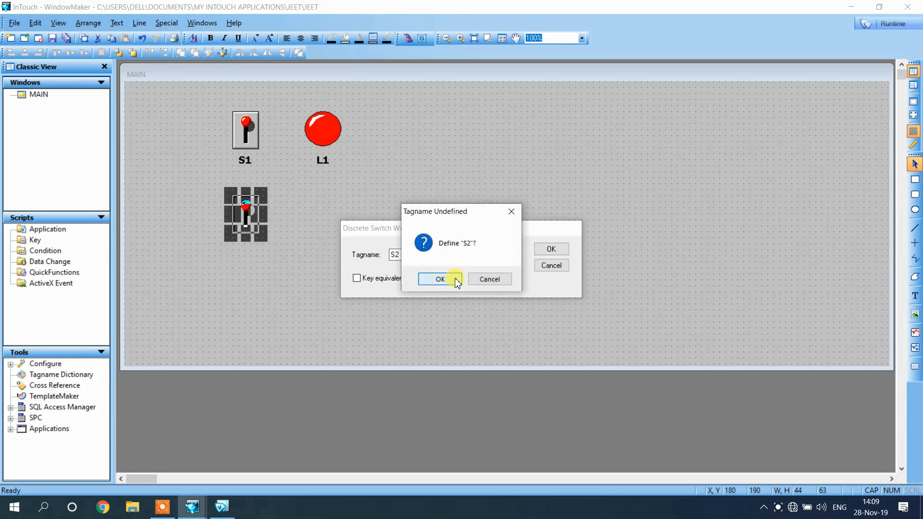
{"action": "left_click", "coordinate": [440, 279]}
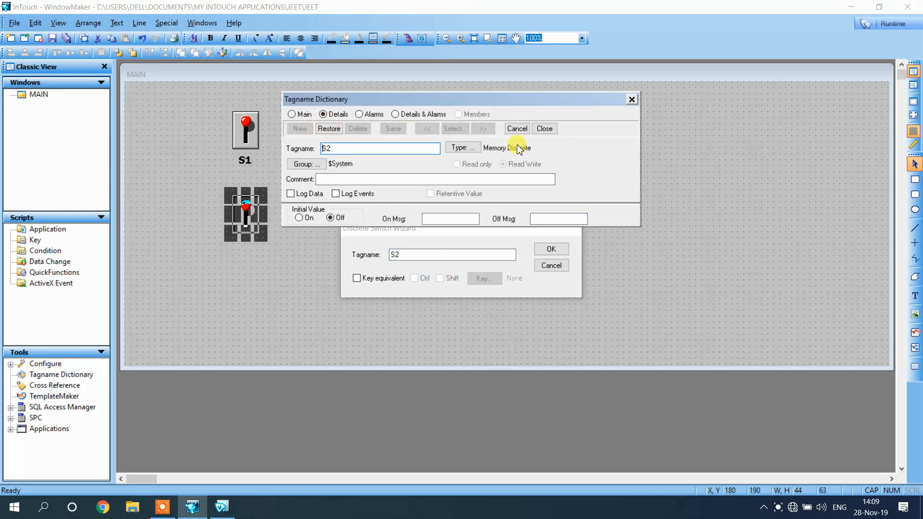
{"action": "left_click", "coordinate": [549, 249]}
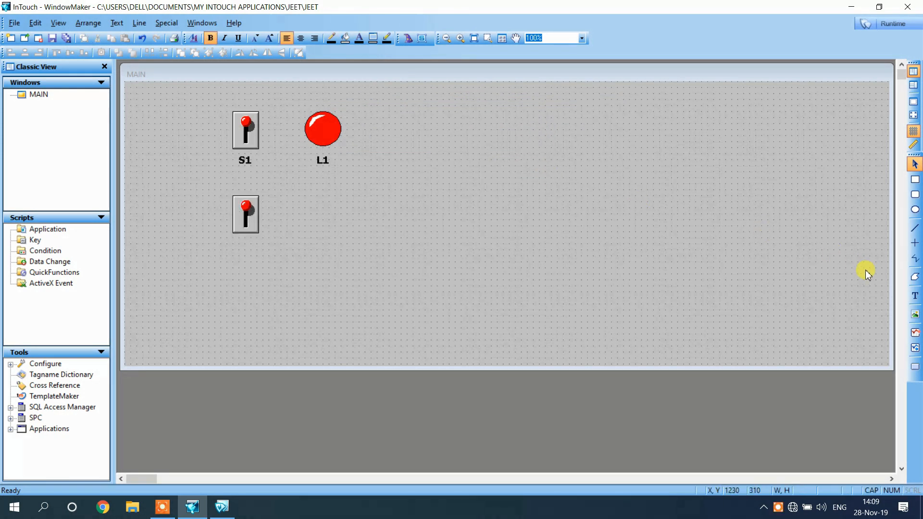
{"action": "mouse_move", "coordinate": [407, 46]}
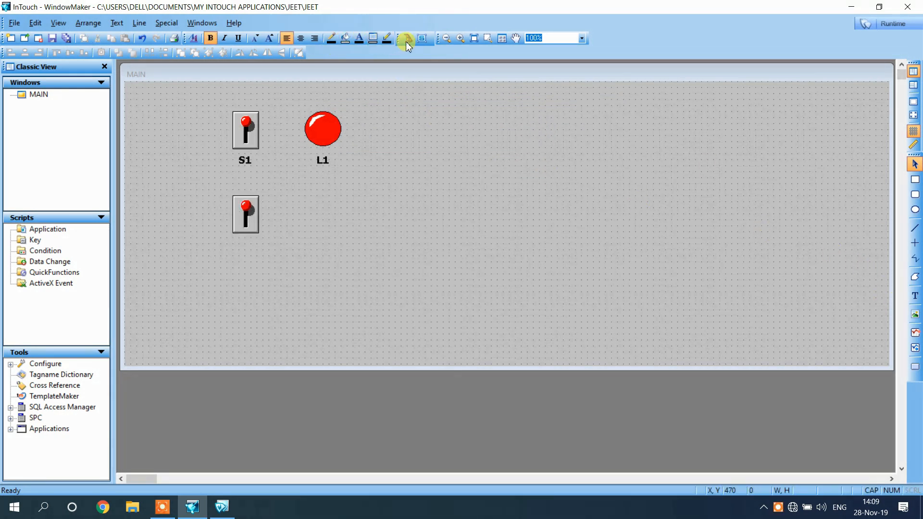
Step: Place a second red Circular Light to the right of the new switch
{"action": "left_click", "coordinate": [406, 39]}
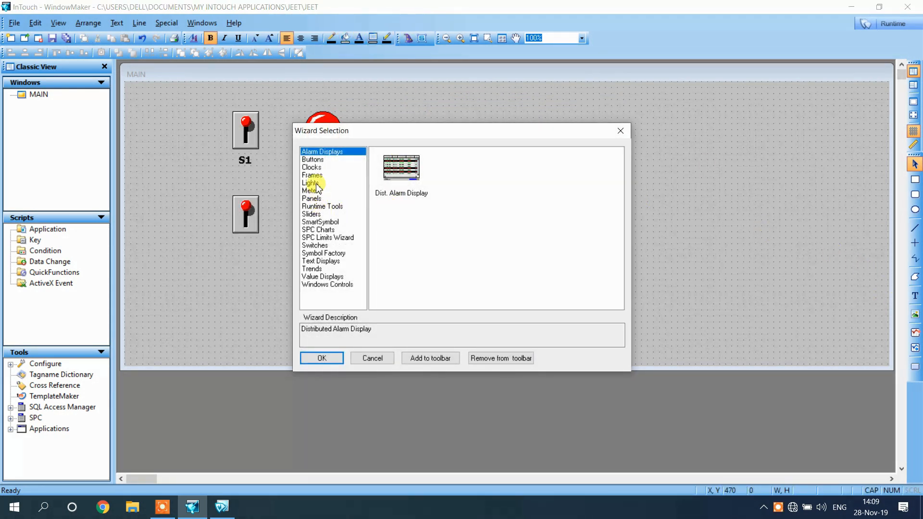
{"action": "left_click", "coordinate": [309, 183]}
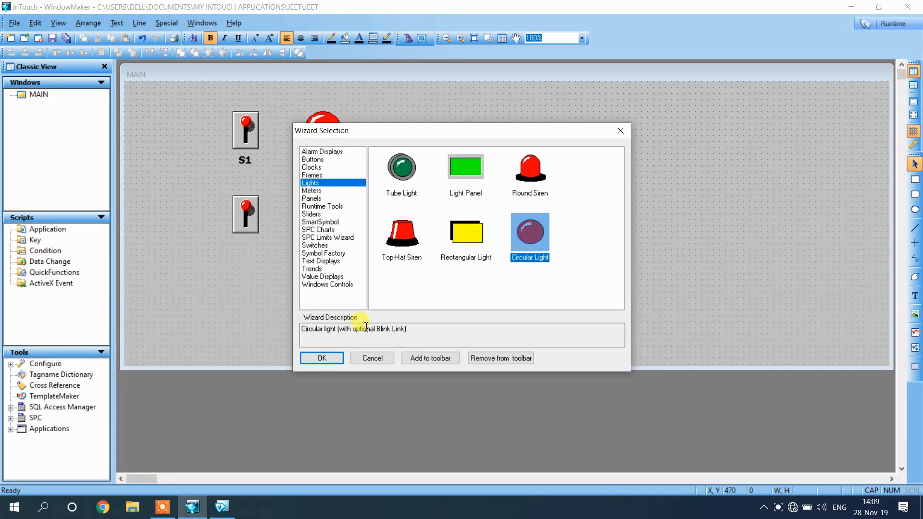
{"action": "left_click", "coordinate": [321, 357]}
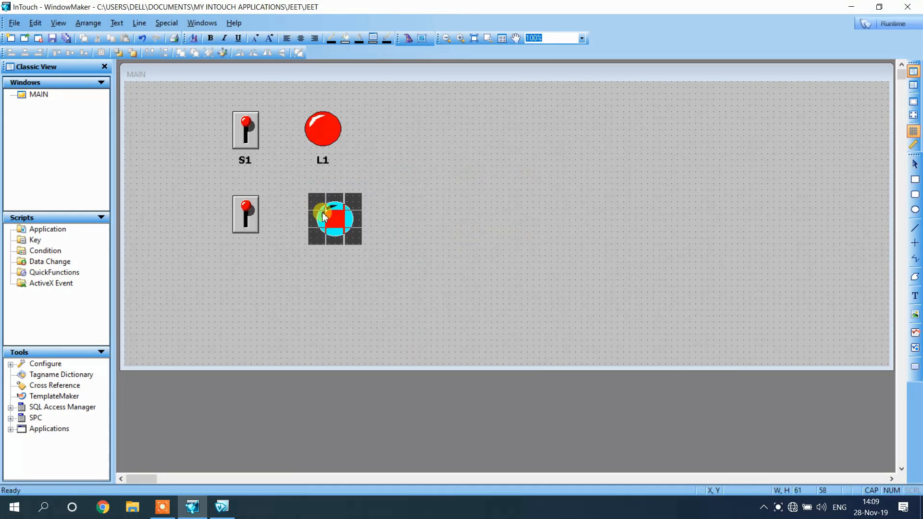
{"action": "left_click", "coordinate": [438, 113]}
{"action": "type", "text": "S2"}
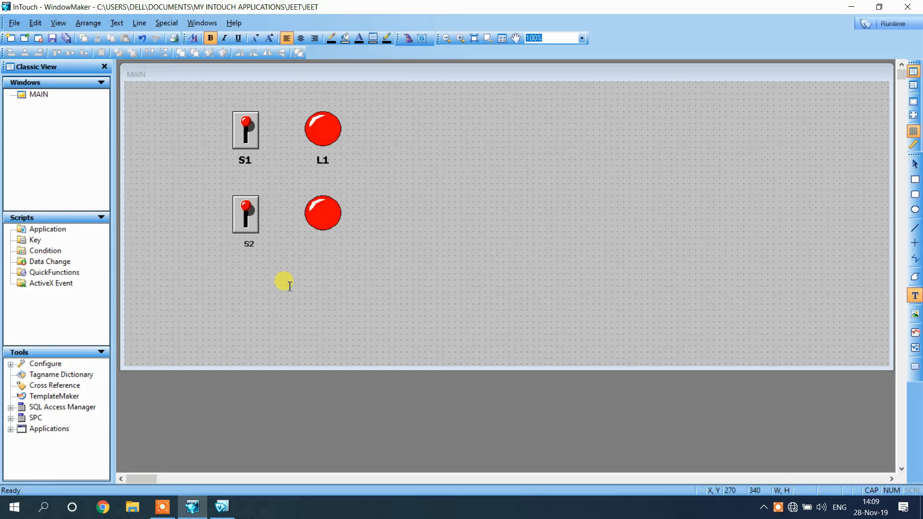
{"action": "mouse_move", "coordinate": [910, 303]}
{"action": "type", "text": "L2"}
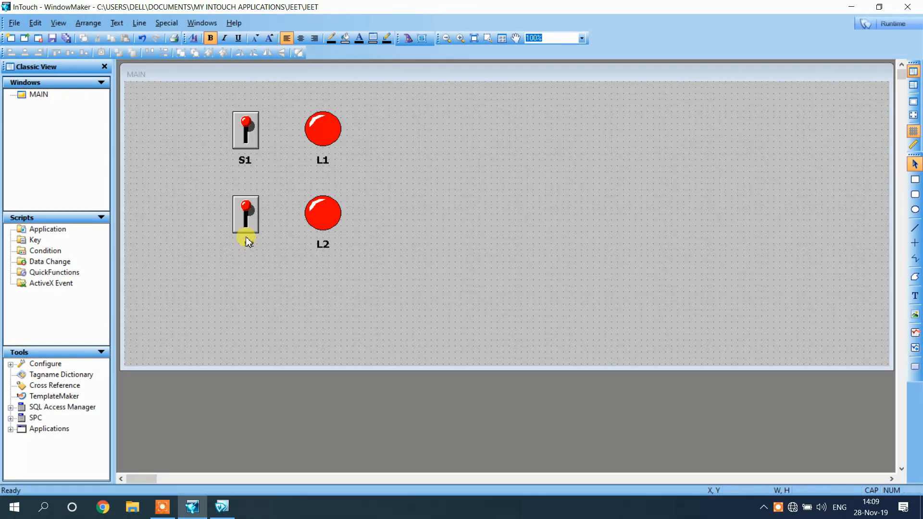
Step: Select the S2 label and bind light L2's expression to tag S2
{"action": "left_click", "coordinate": [246, 226]}
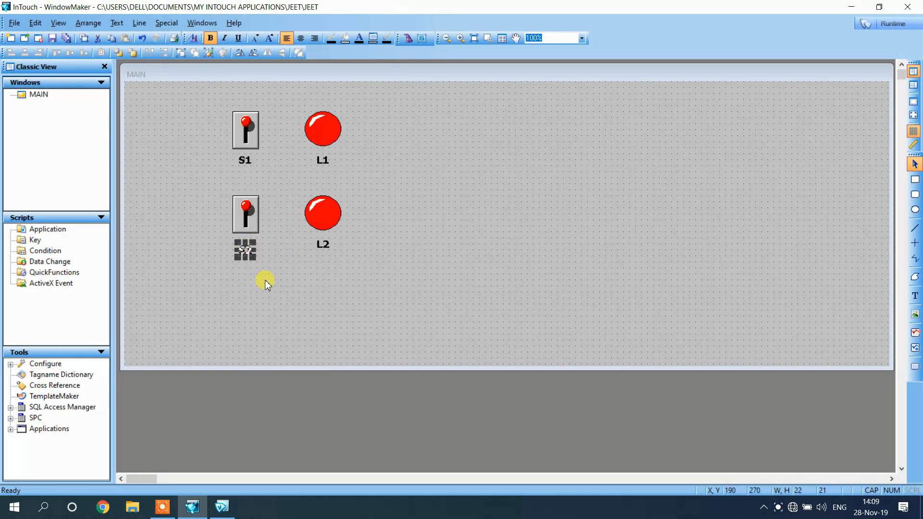
{"action": "double_click", "coordinate": [322, 212]}
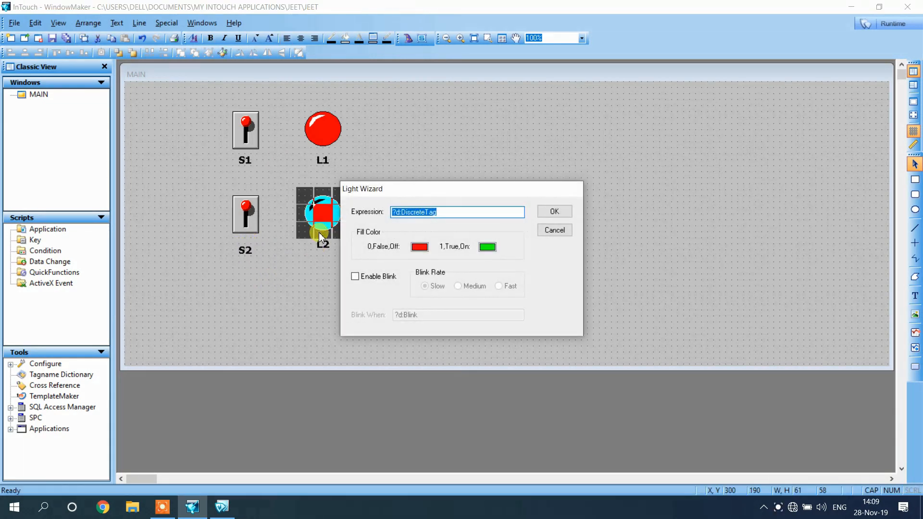
{"action": "type", "text": "S2"}
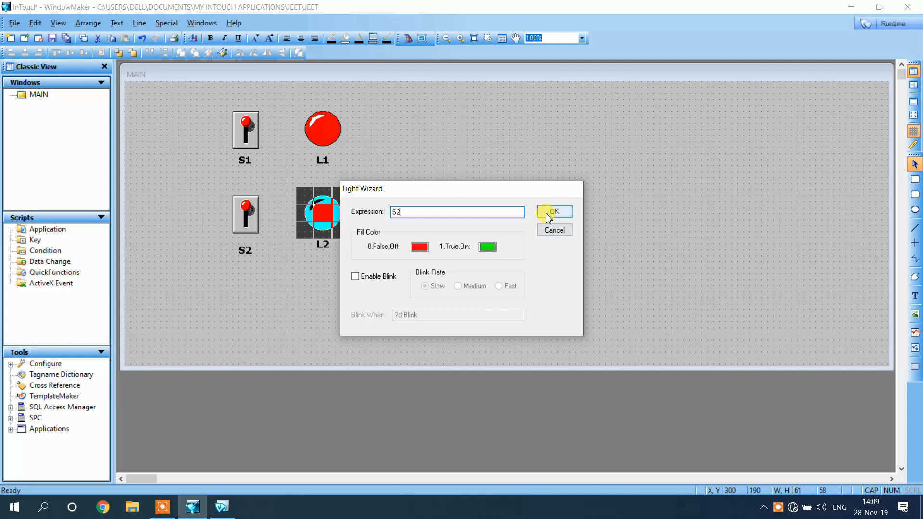
{"action": "left_click", "coordinate": [553, 211]}
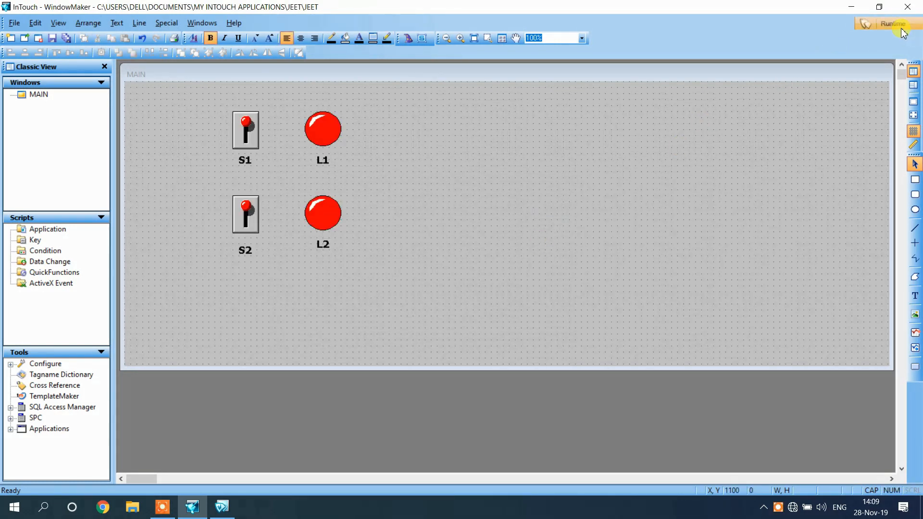
{"action": "left_click", "coordinate": [892, 23]}
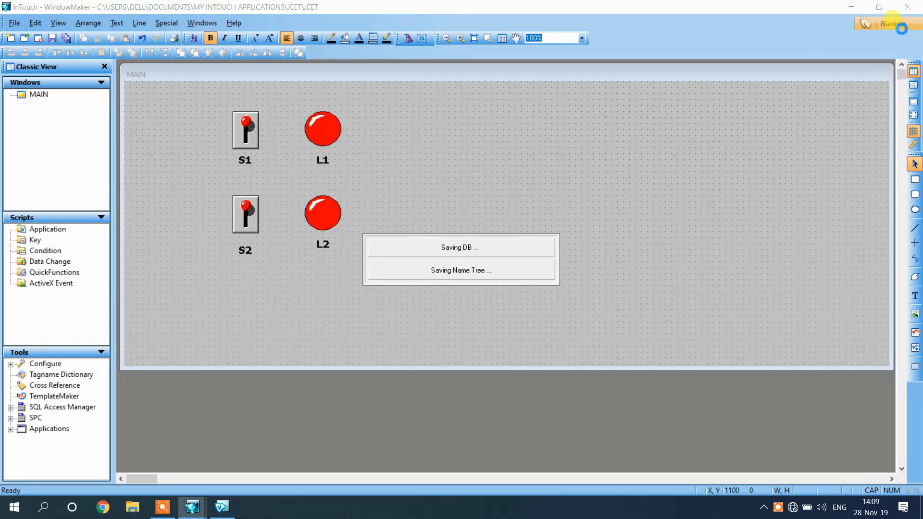
{"action": "left_click", "coordinate": [890, 23]}
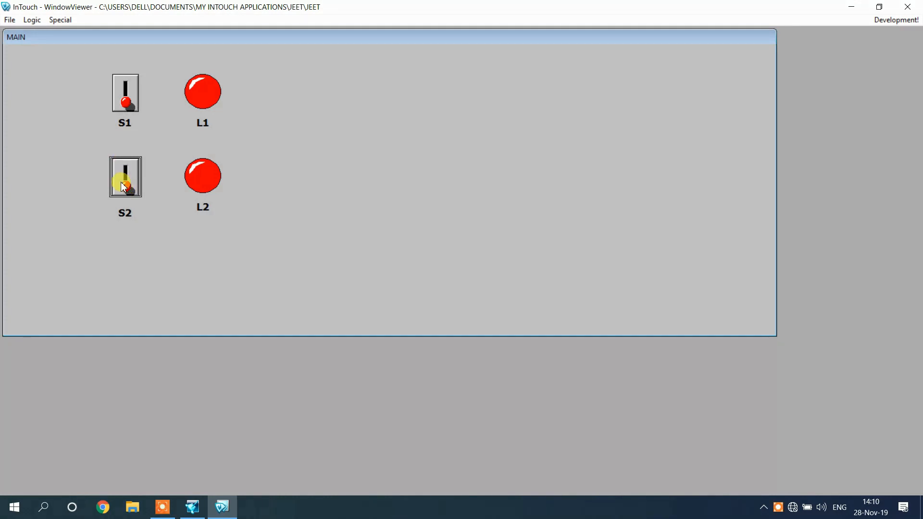
{"action": "left_click", "coordinate": [125, 176]}
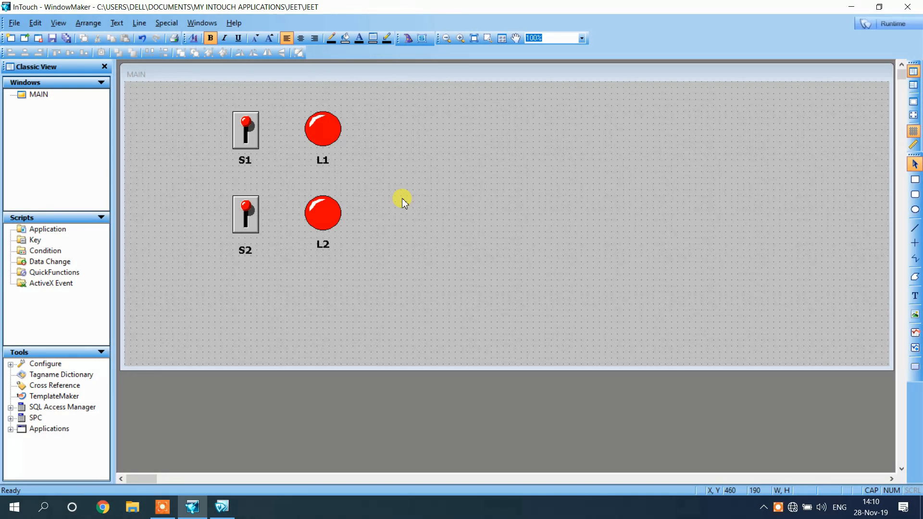
{"action": "mouse_move", "coordinate": [254, 220]}
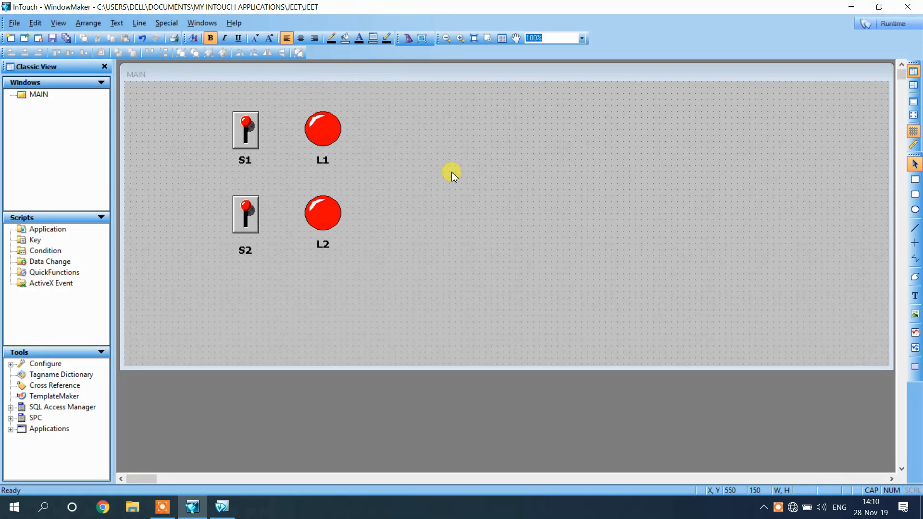
{"action": "mouse_move", "coordinate": [720, 388]}
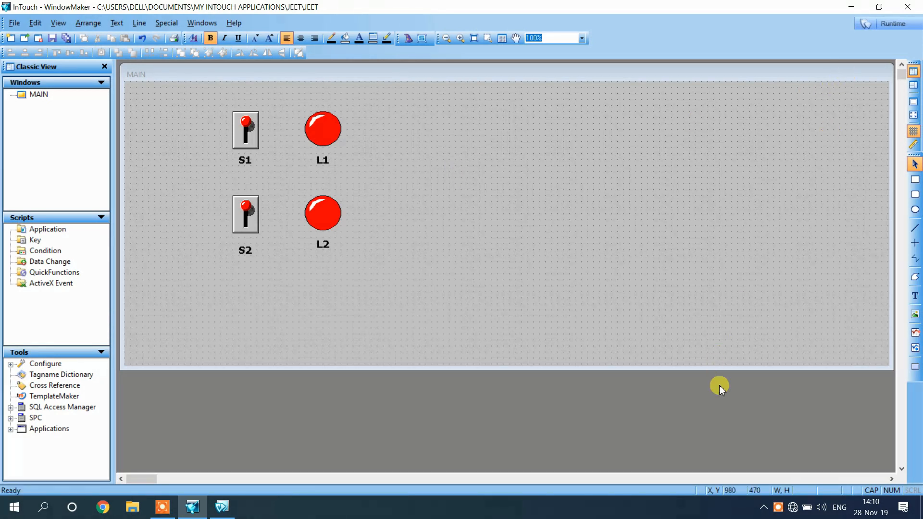